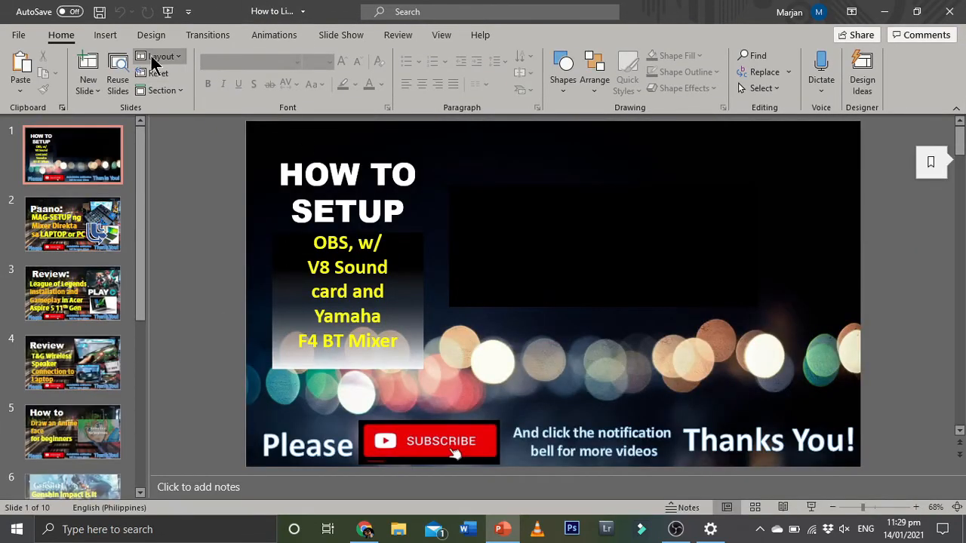
Set the slide show to present on the Primary Monitor instead of Automatic.
{"action": "left_click", "coordinate": [341, 35]}
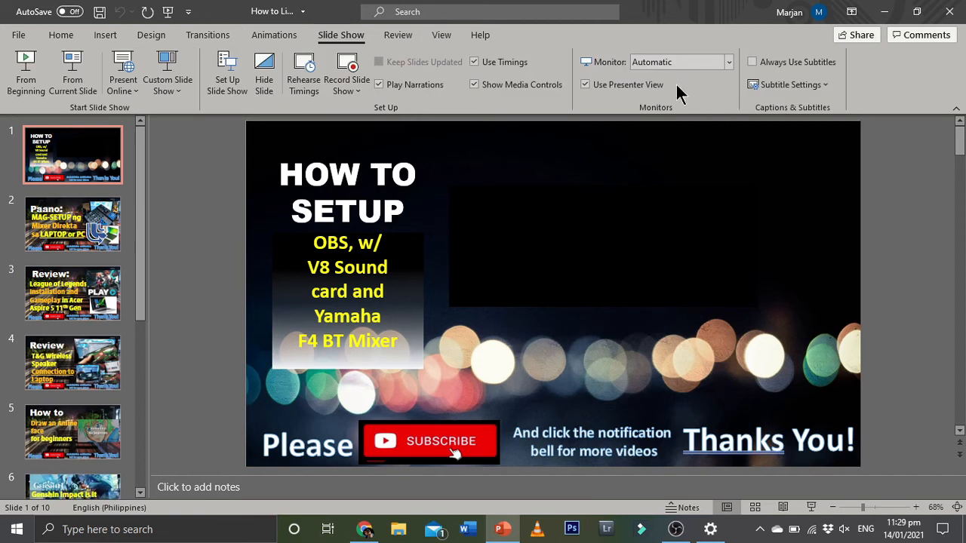
{"action": "left_click", "coordinate": [724, 61]}
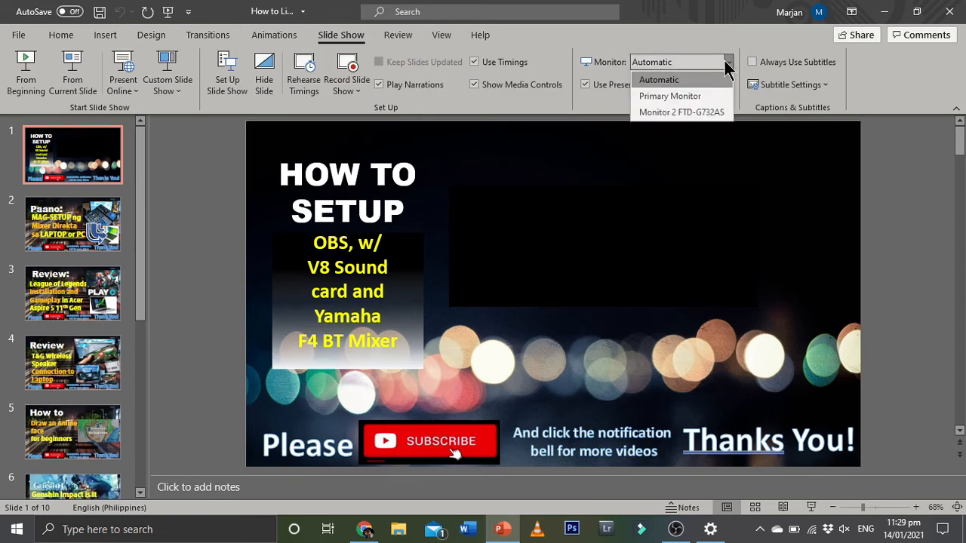
{"action": "left_click", "coordinate": [670, 96]}
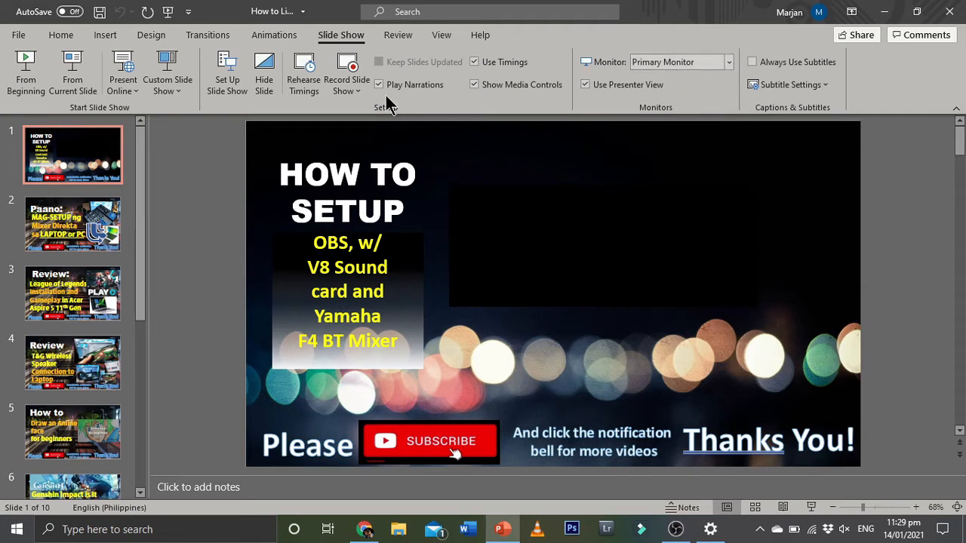
{"action": "mouse_move", "coordinate": [42, 75]}
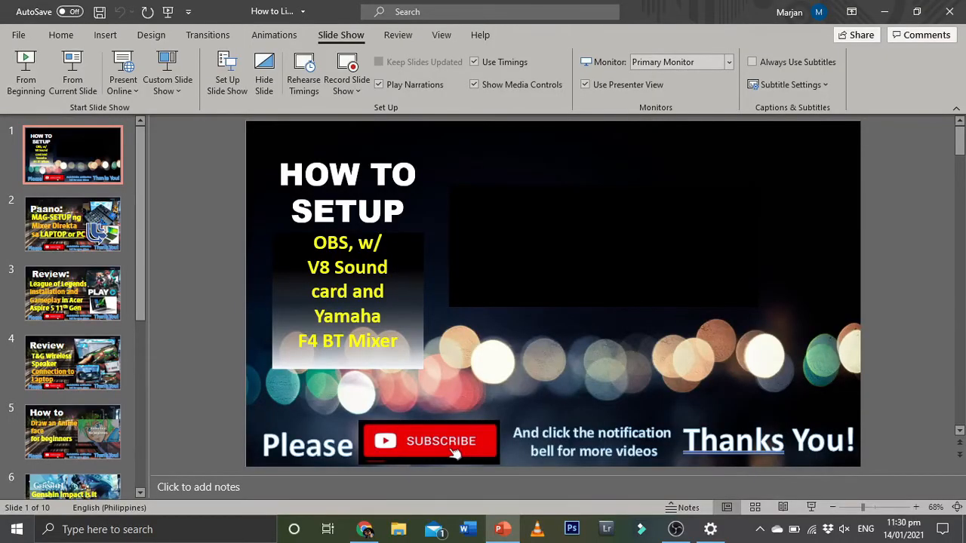
Switch the slide show monitor to Monitor 2 FTD-G732AS, keeping Presenter View on.
{"action": "left_click", "coordinate": [726, 62]}
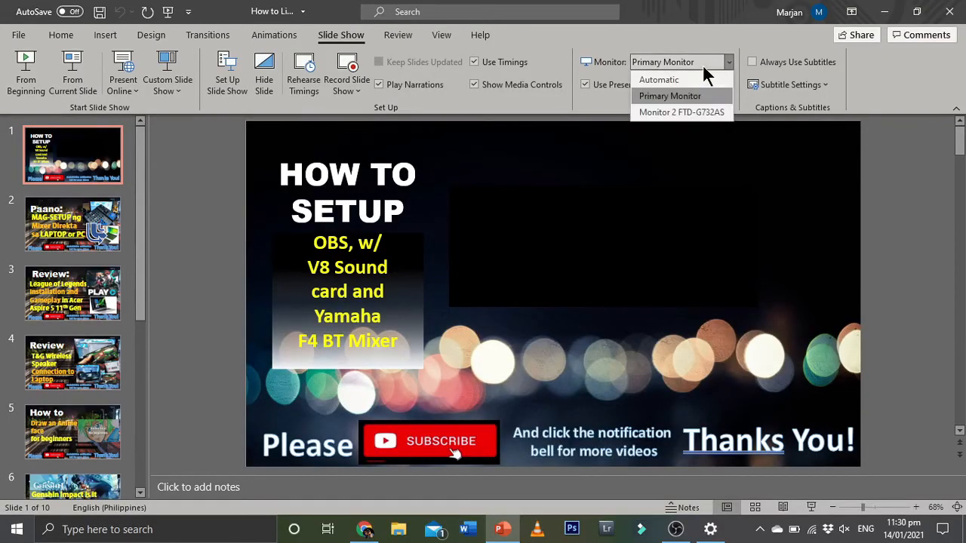
{"action": "left_click", "coordinate": [682, 112]}
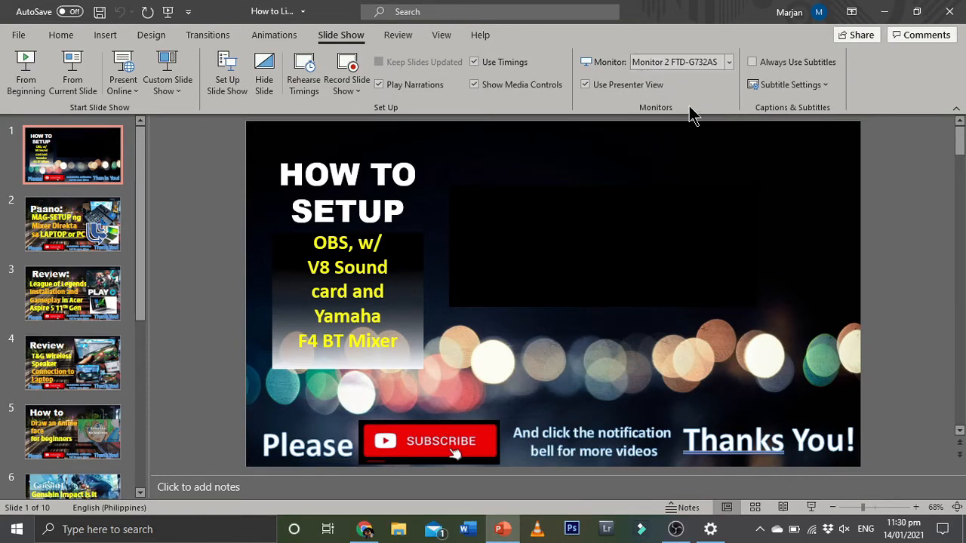
{"action": "mouse_move", "coordinate": [682, 111]}
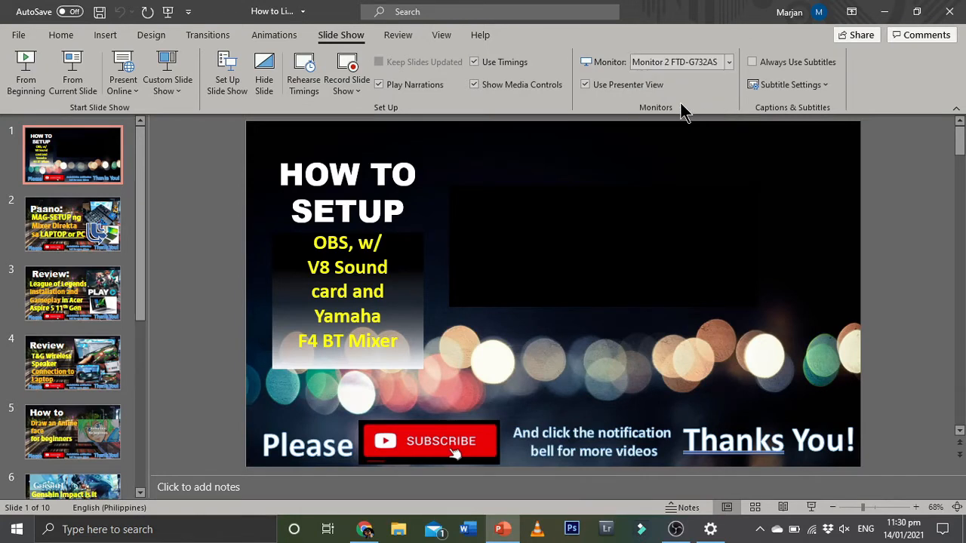